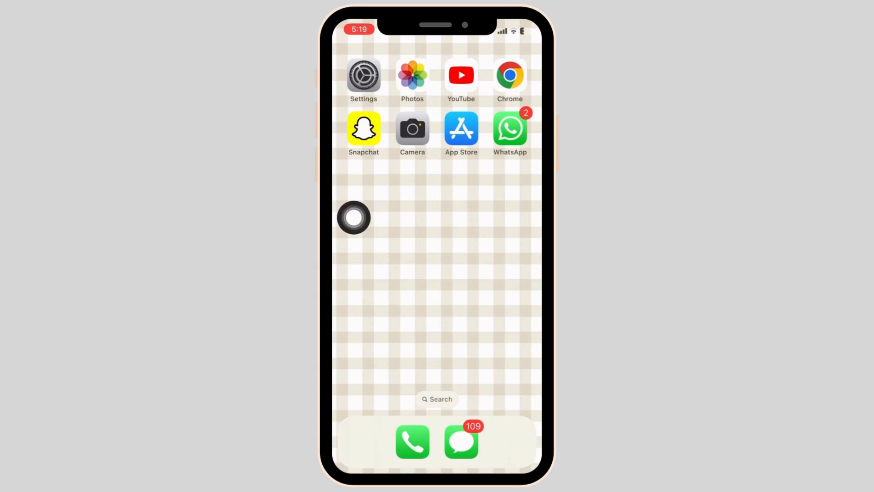
# Launch Settings from the home screen and open the Battery settings.
pyautogui.click(363, 76)
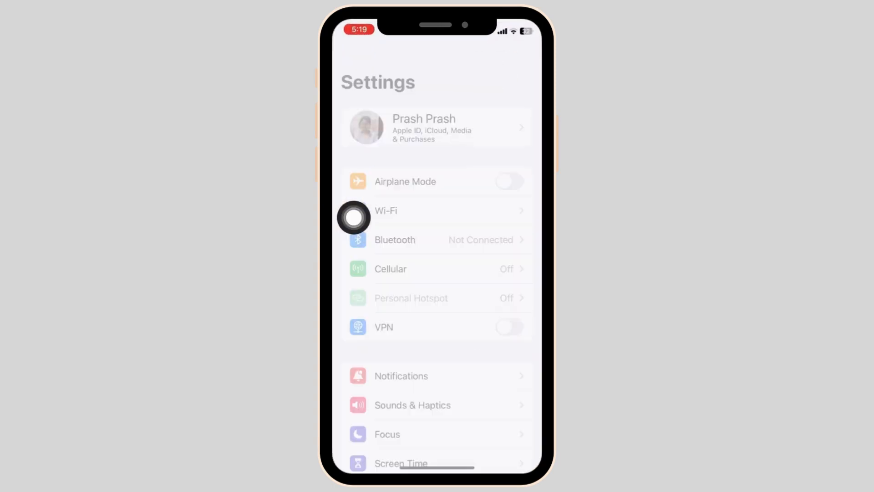
pyautogui.scroll(-3)
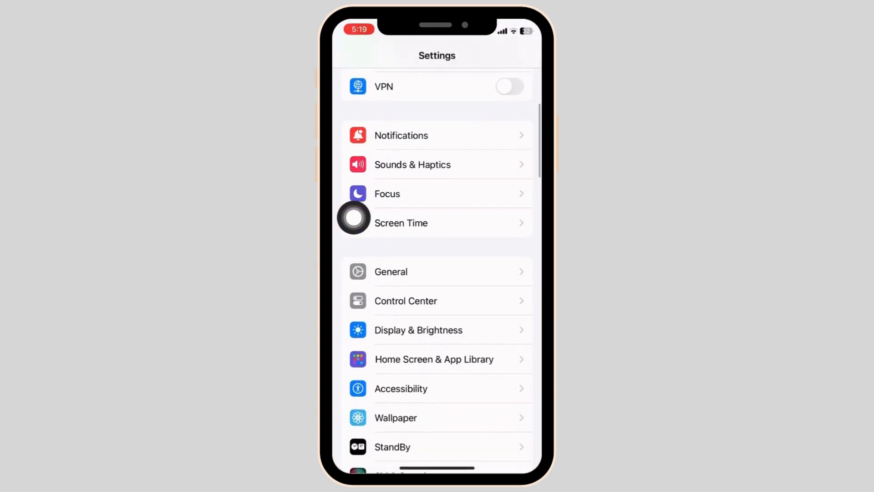
pyautogui.scroll(-3)
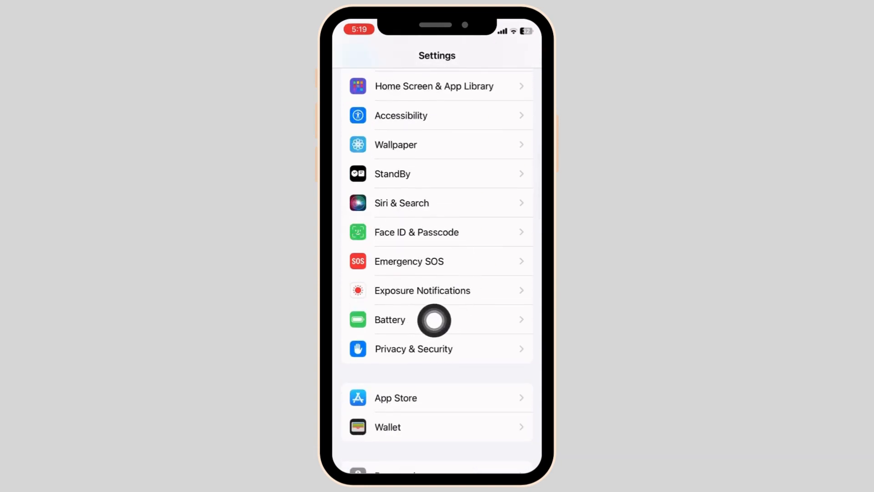
pyautogui.click(390, 320)
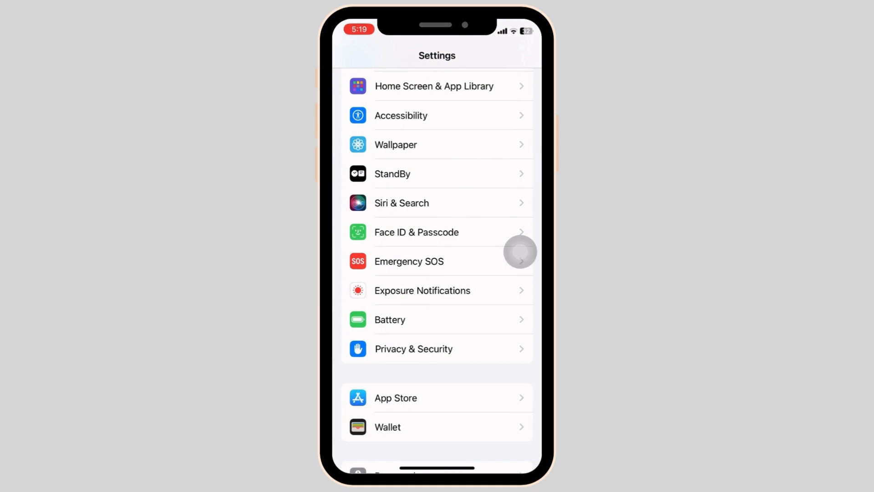
pyautogui.scroll(-3)
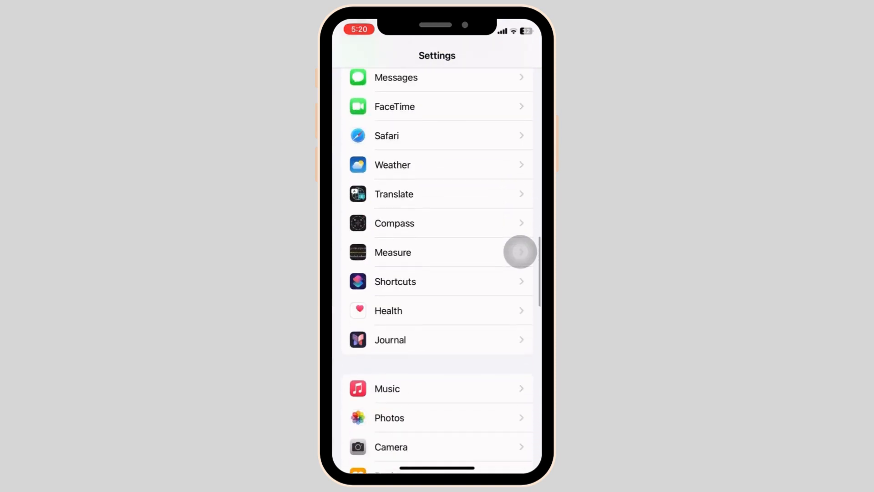
pyautogui.scroll(-3)
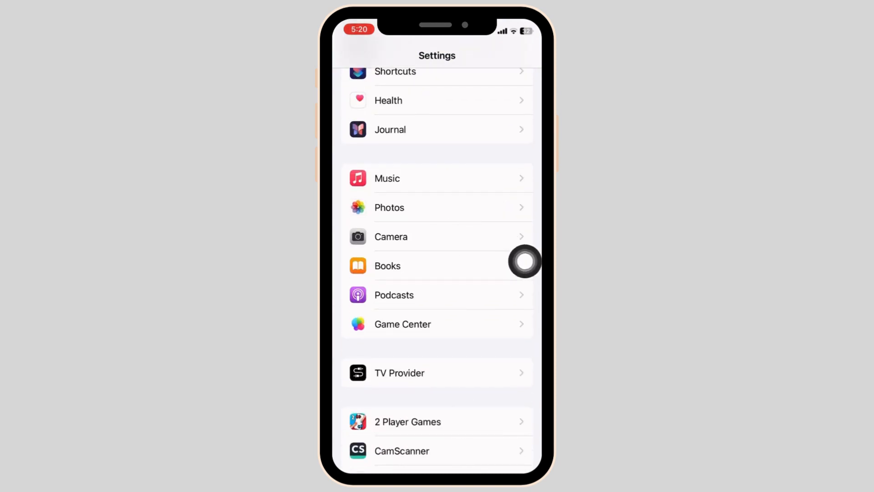
pyautogui.click(390, 237)
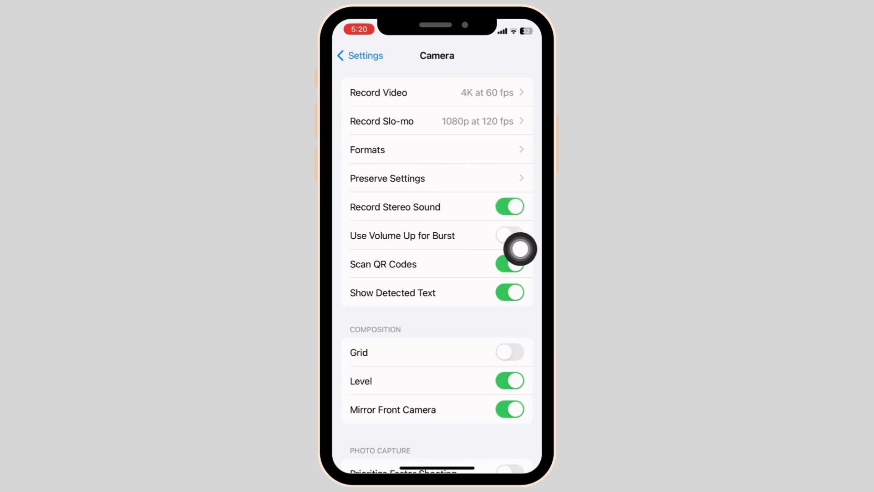
pyautogui.click(387, 177)
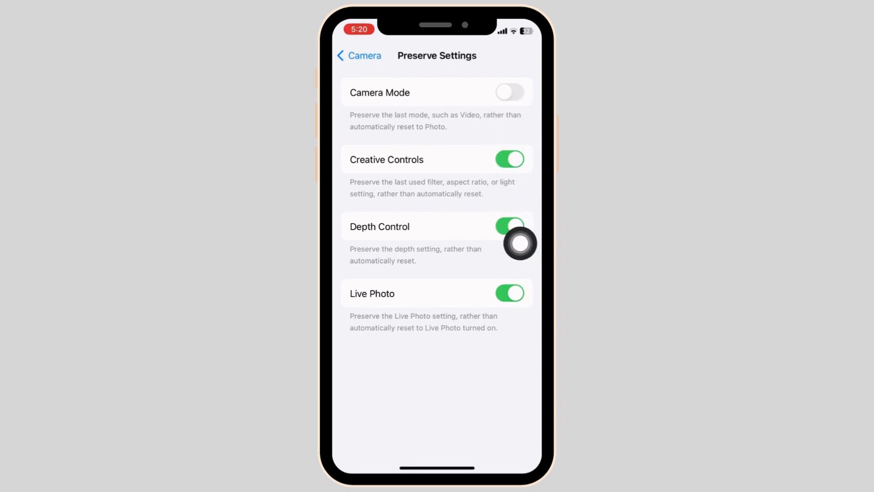
pyautogui.click(357, 56)
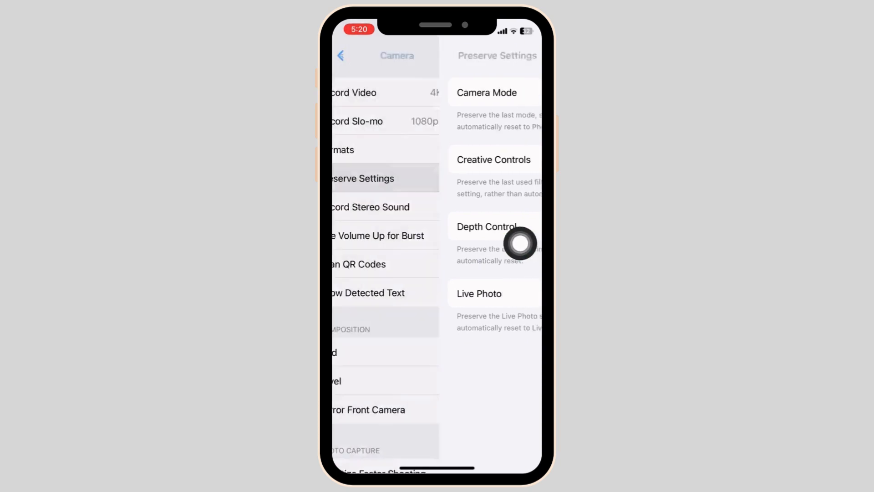
pyautogui.click(349, 56)
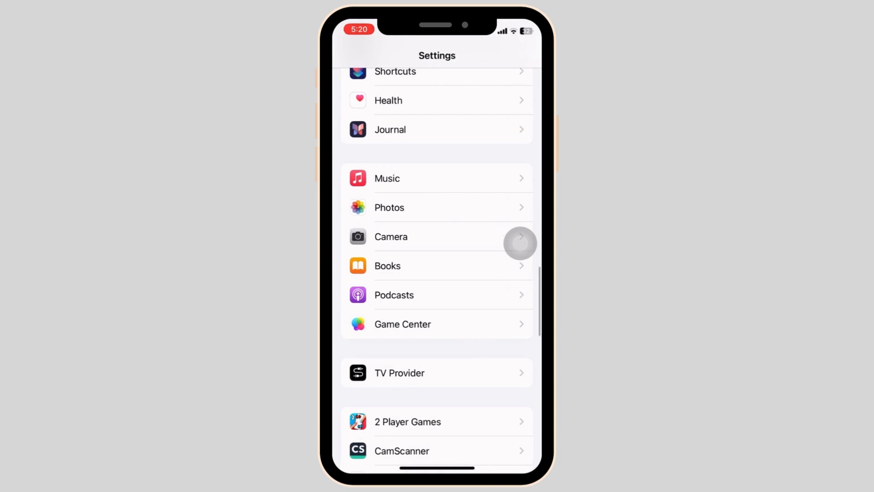
# Read the iOS 17.4 up-to-date status on Software Update, then return to General.
pyautogui.scroll(-3)
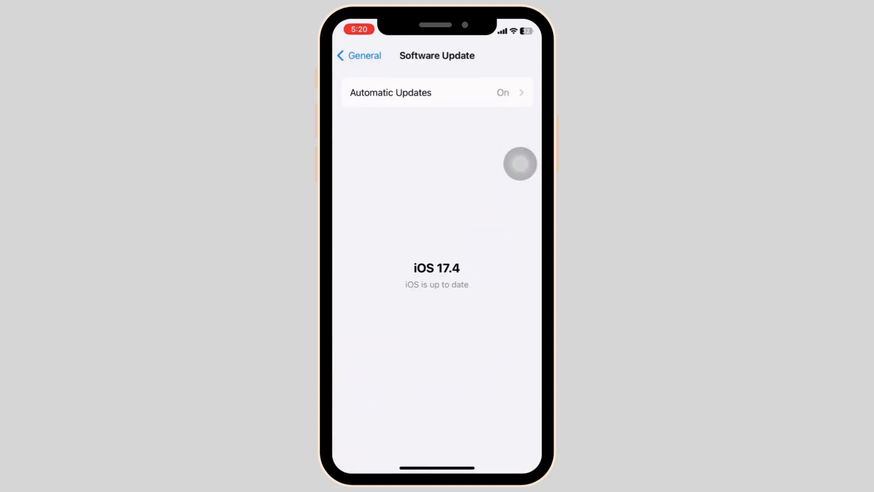
pyautogui.click(359, 56)
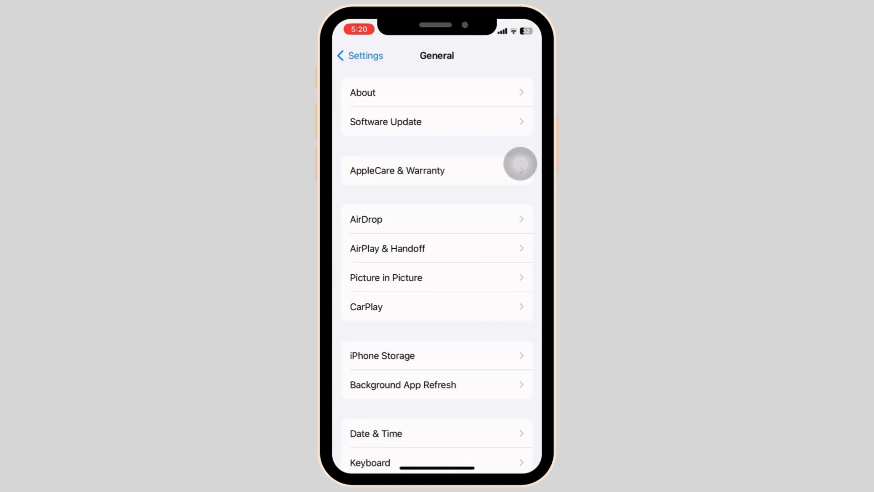
# Scroll to the bottom of General and open Transfer or Reset iPhone.
pyautogui.scroll(-3)
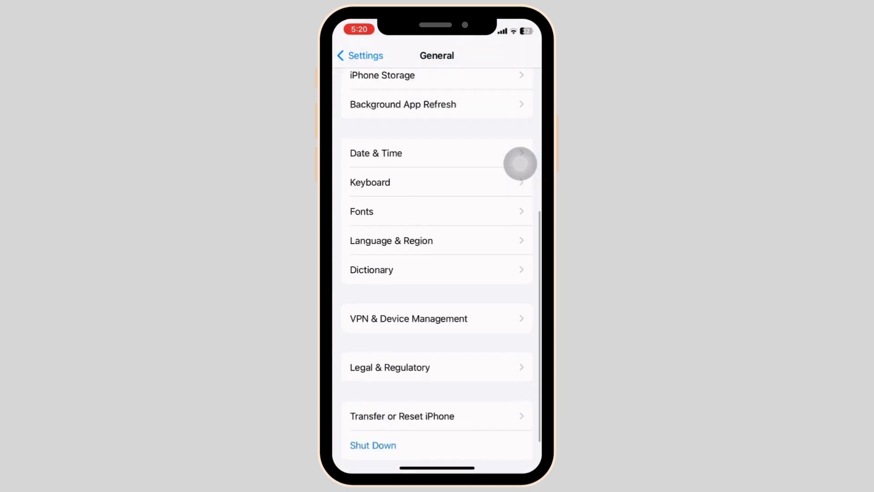
pyautogui.scroll(-3)
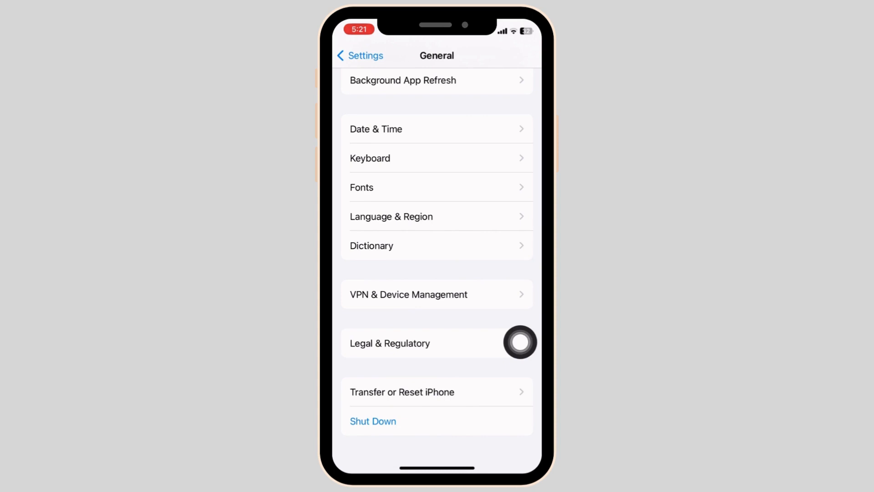
pyautogui.click(401, 392)
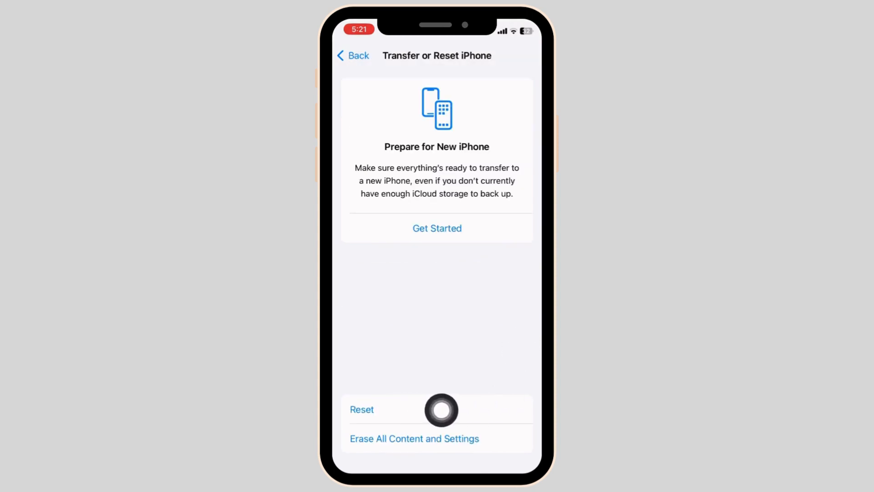